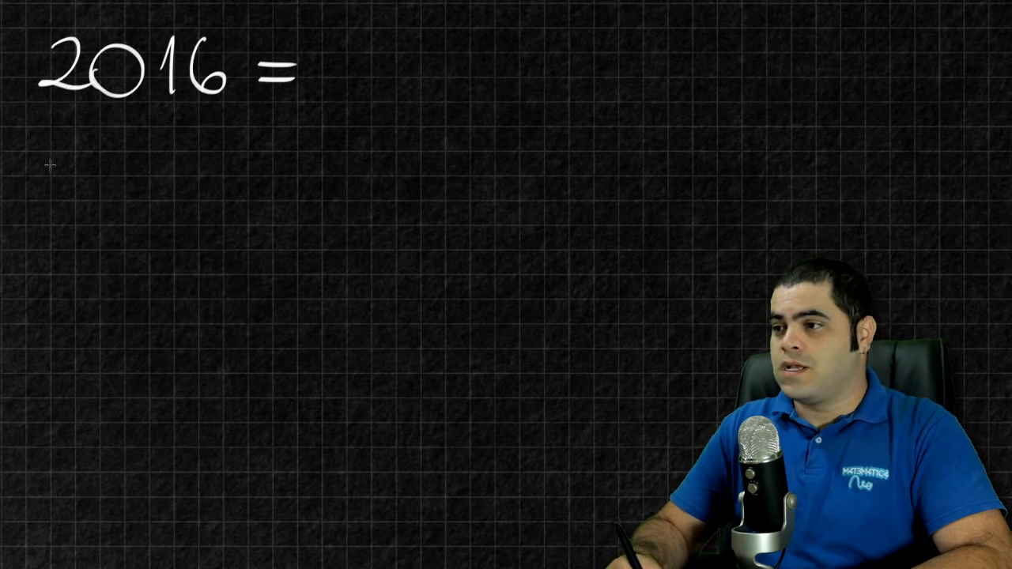
Write 2016 = and halve it through 1008, 504, 252, 126 to 63 with divisors 2
text(2016)
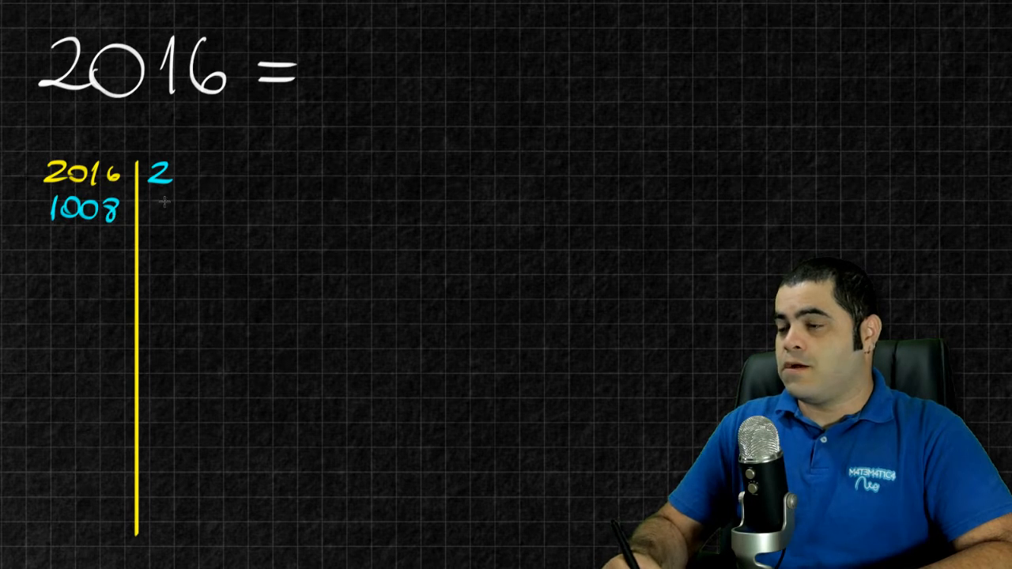
text(2)
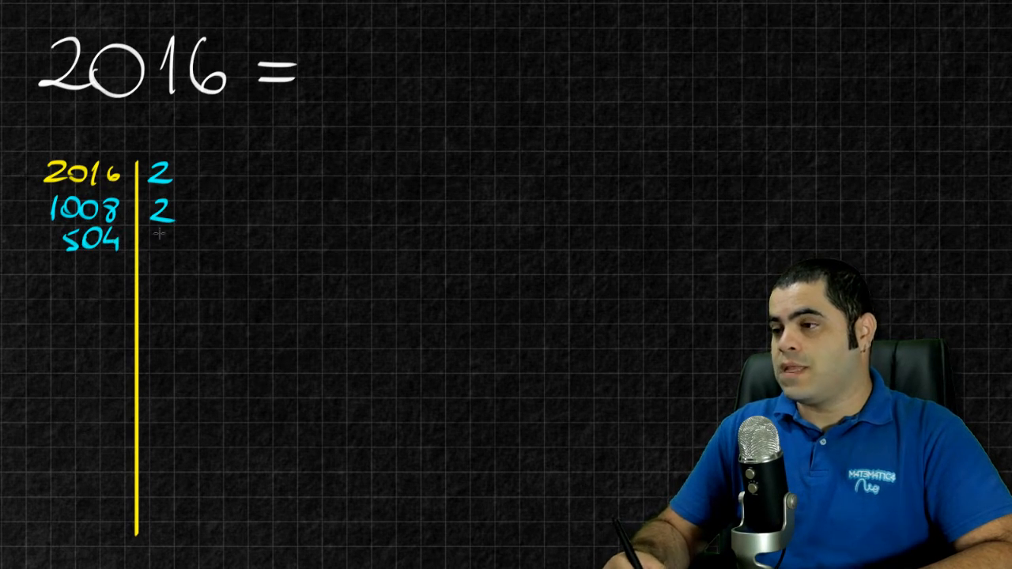
text(2)
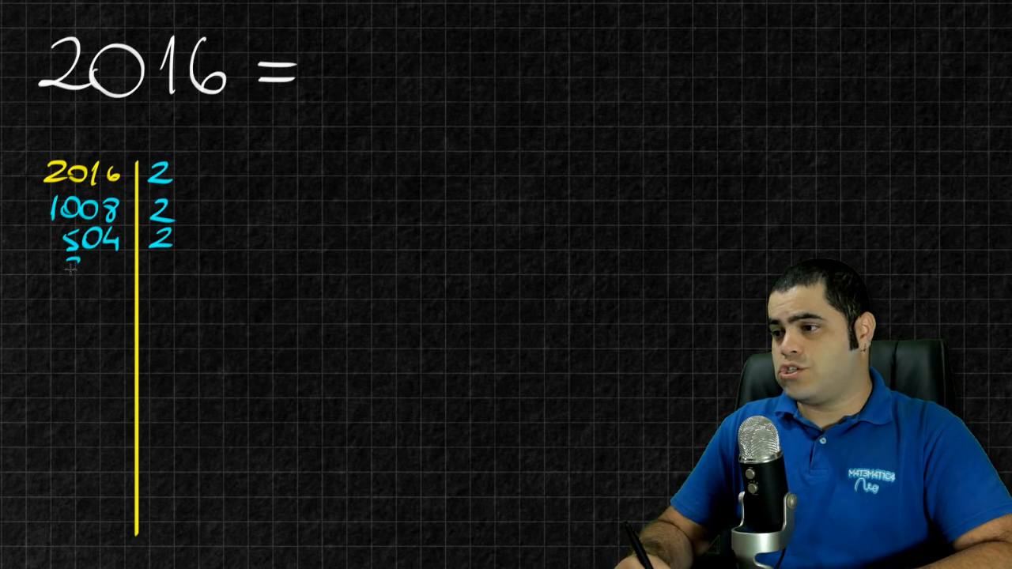
text(252 2)
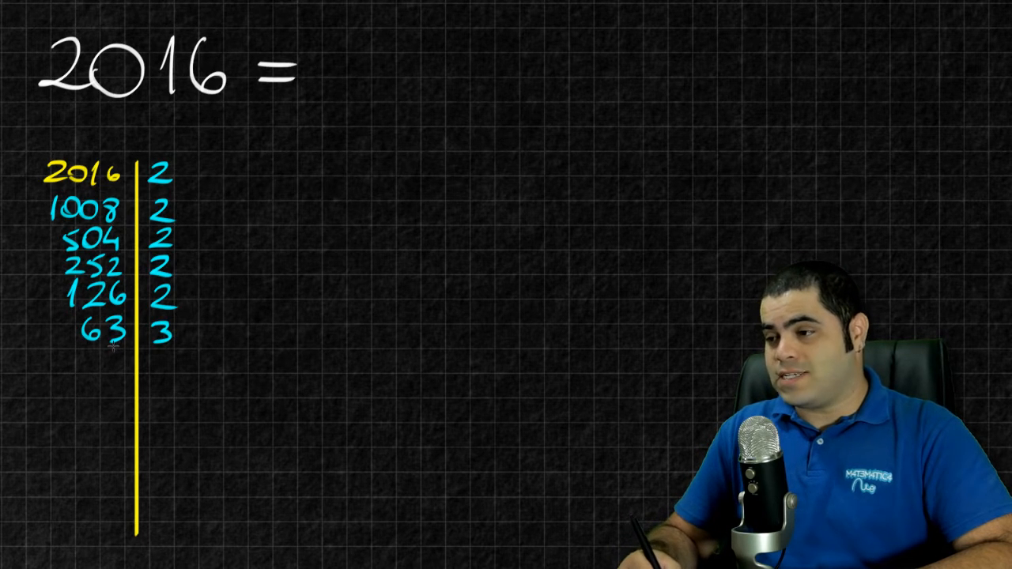
click(103, 361)
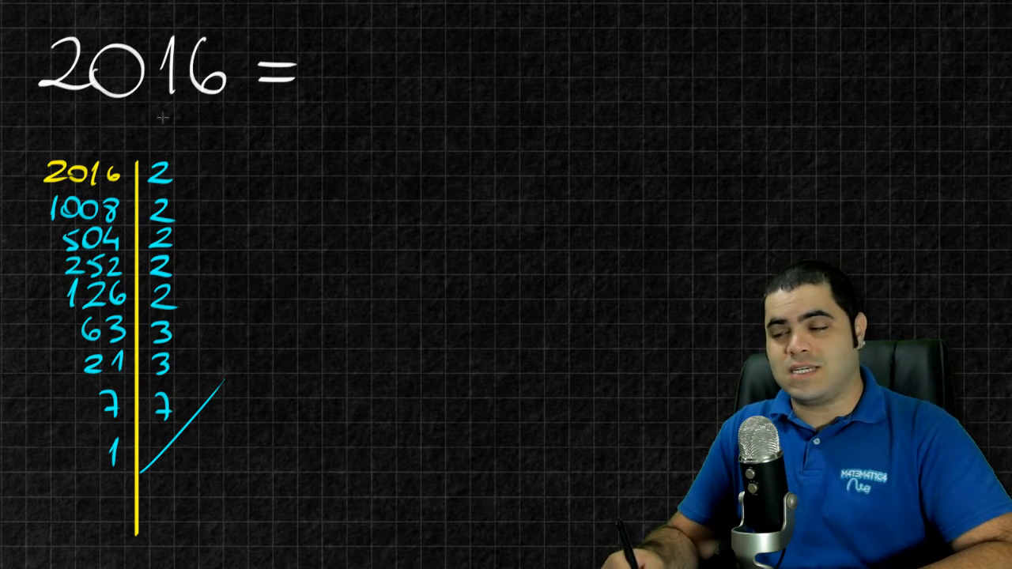
Bracket the five factors of 2 and write 2^5·3^2·7 = 32·63
drag(178, 159, 190, 233)
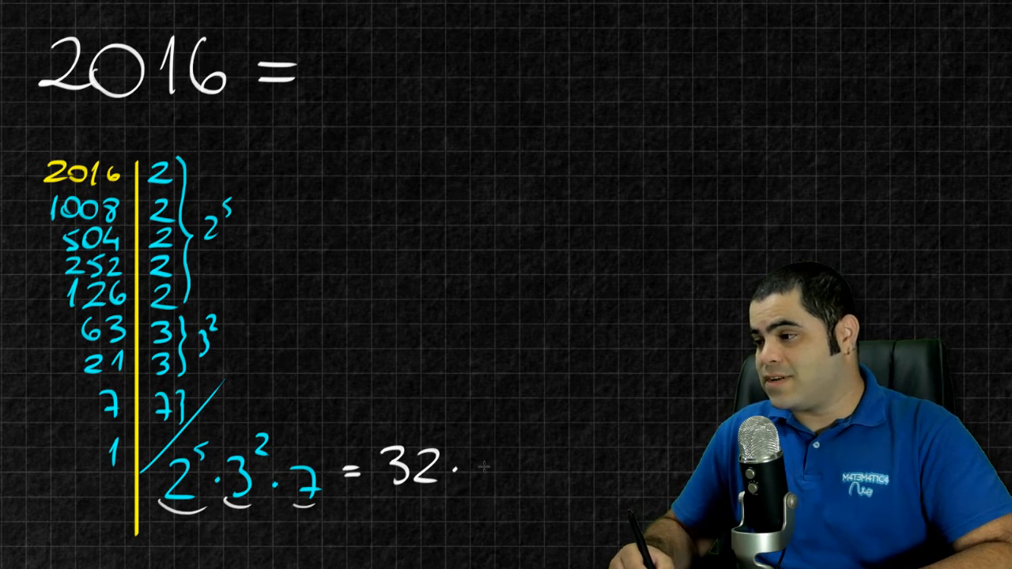
text(63)
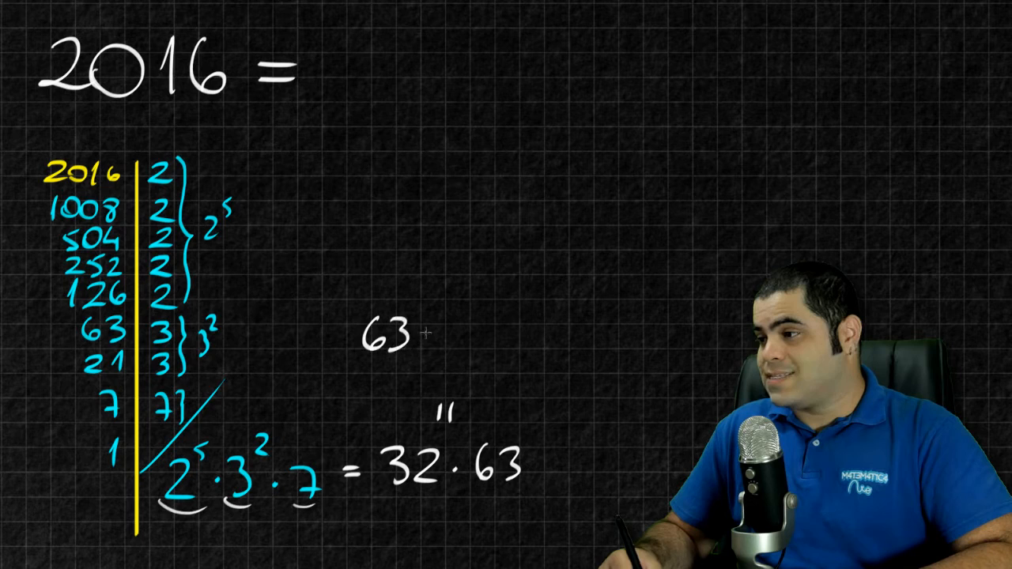
text(·(63)
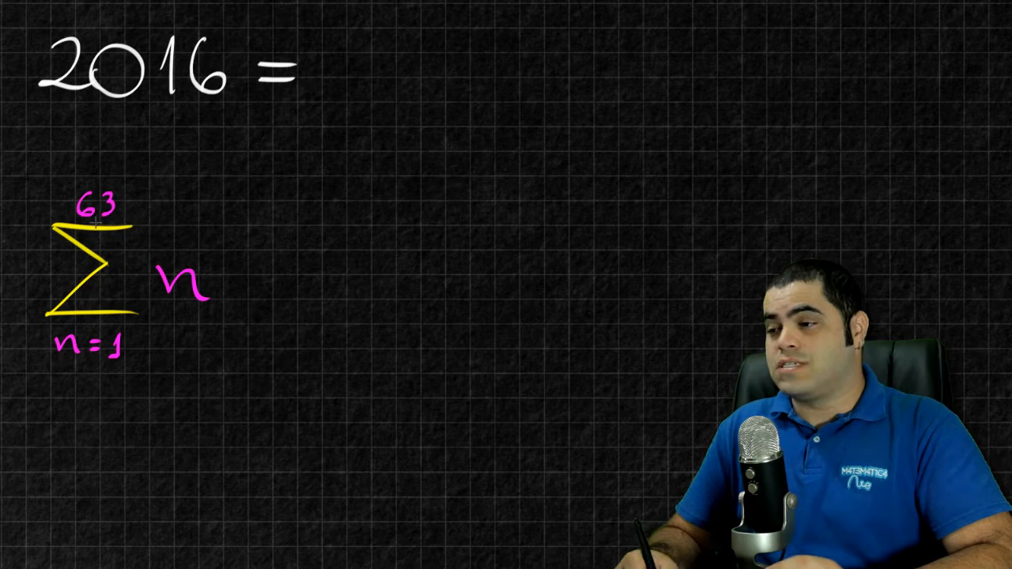
Write = 1+2+3+...+61+62+63 after the sigma
text(= 1)
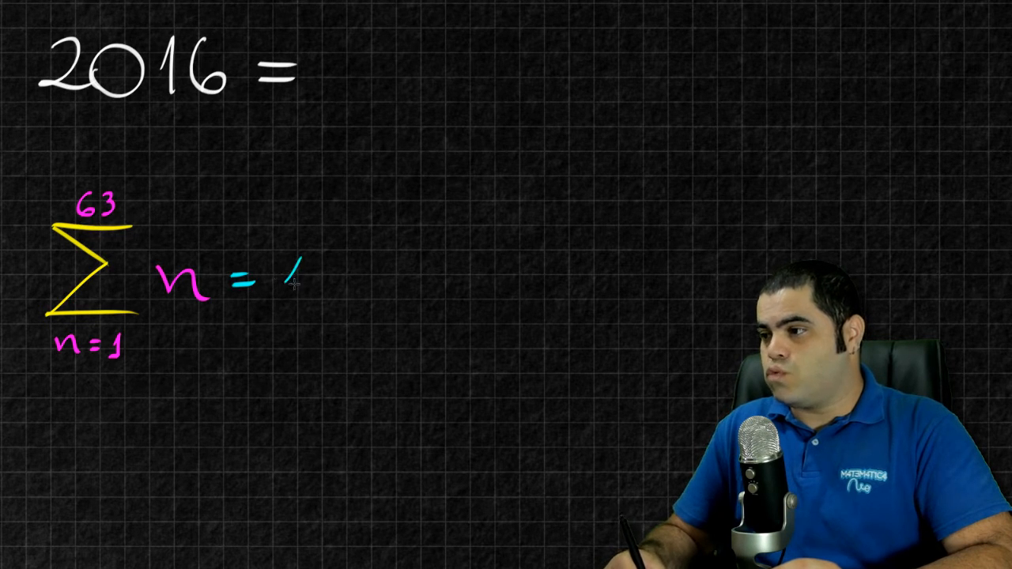
text(+2+3+...+6)
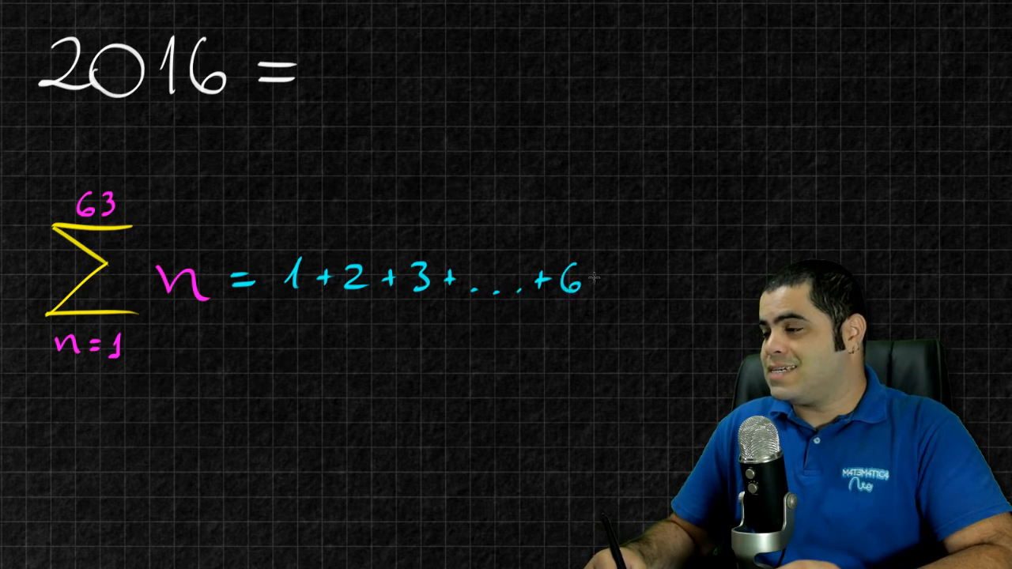
text(1+)
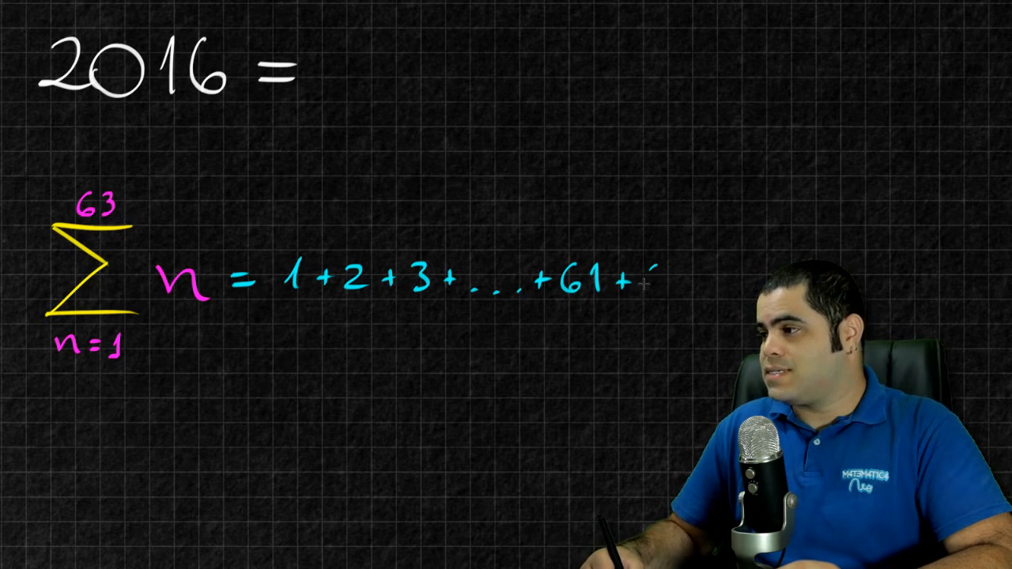
text(+62+63)
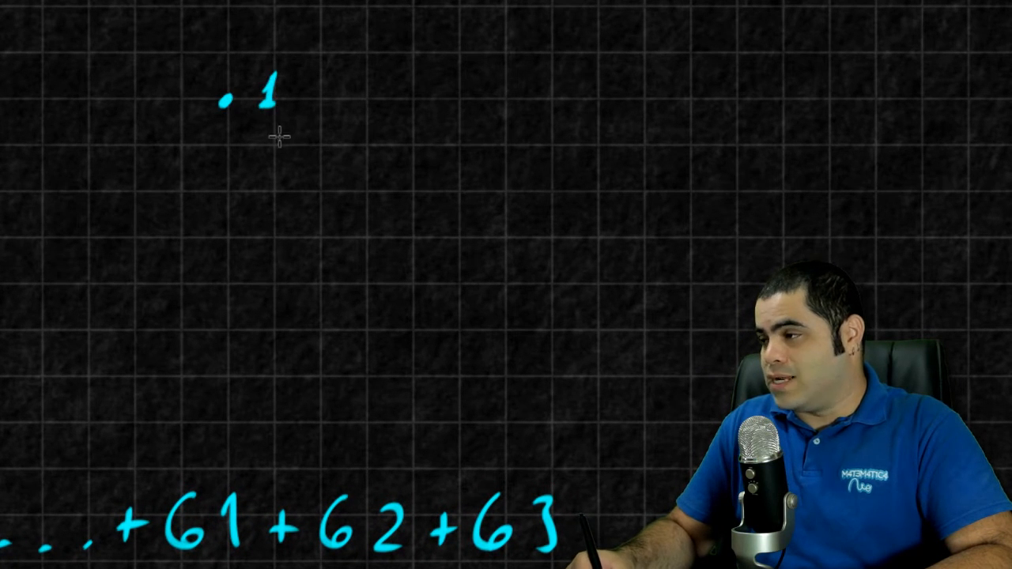
mouse_move(193, 148)
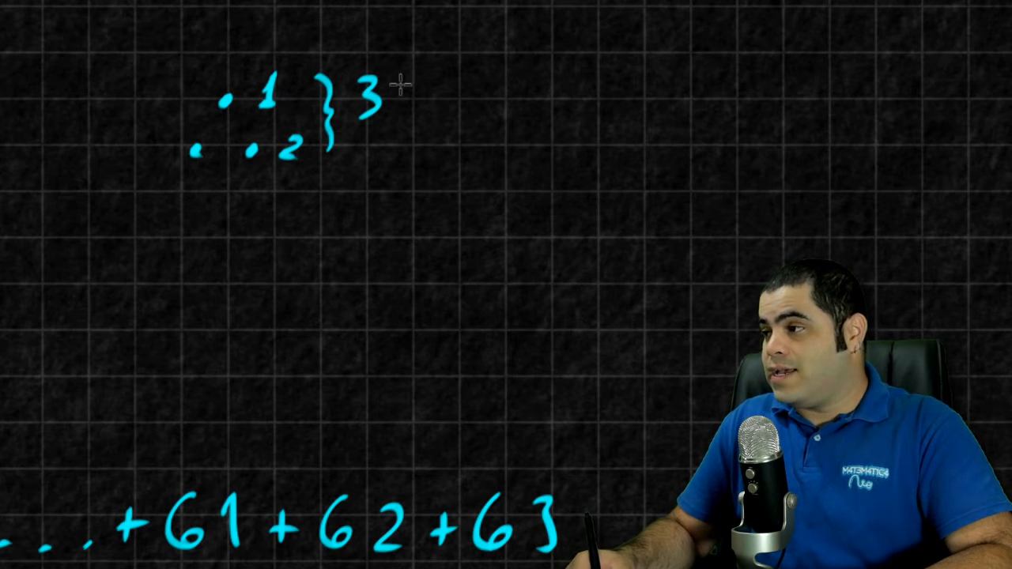
mouse_move(166, 199)
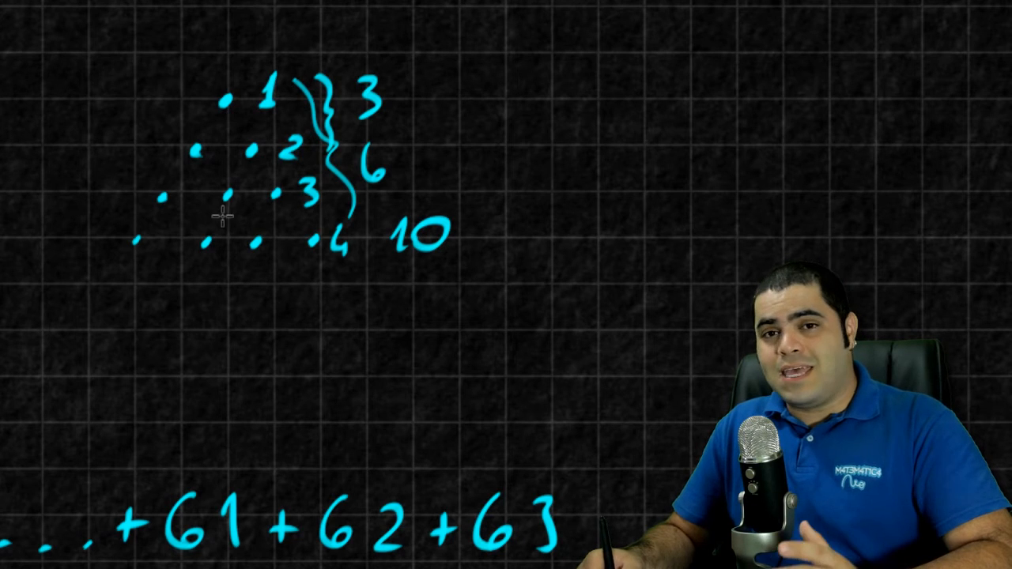
mouse_move(245, 245)
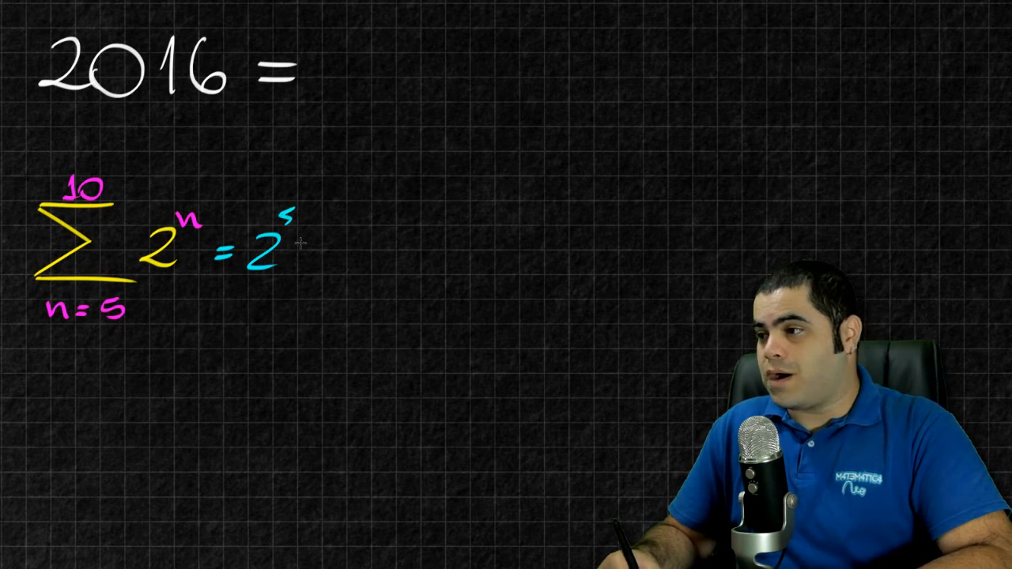
Write = 2^5+2^6+2^7+...+2^10 = 2016 after the sigma
text(+2^6)
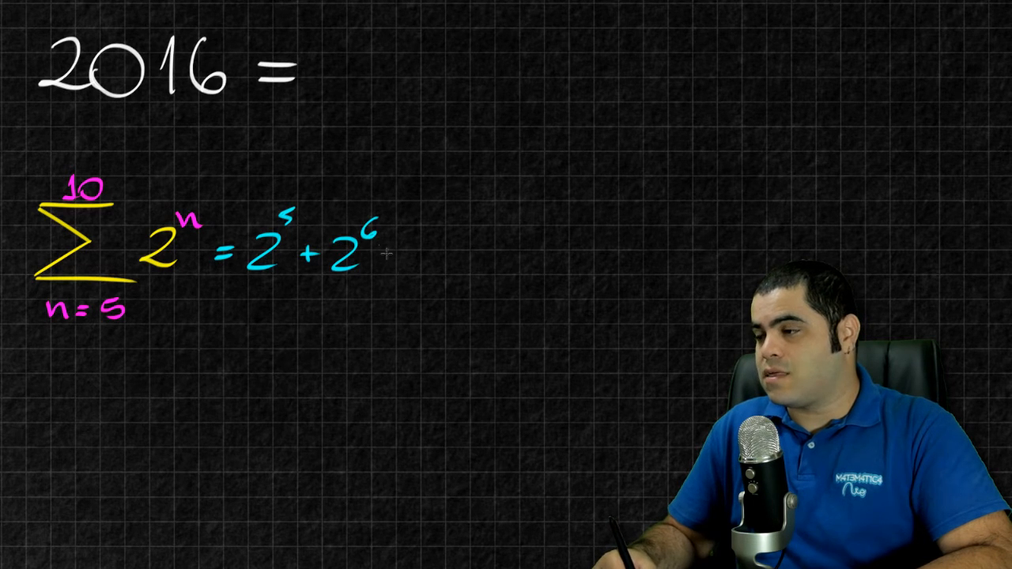
text(+2^7+2^8+2^9)
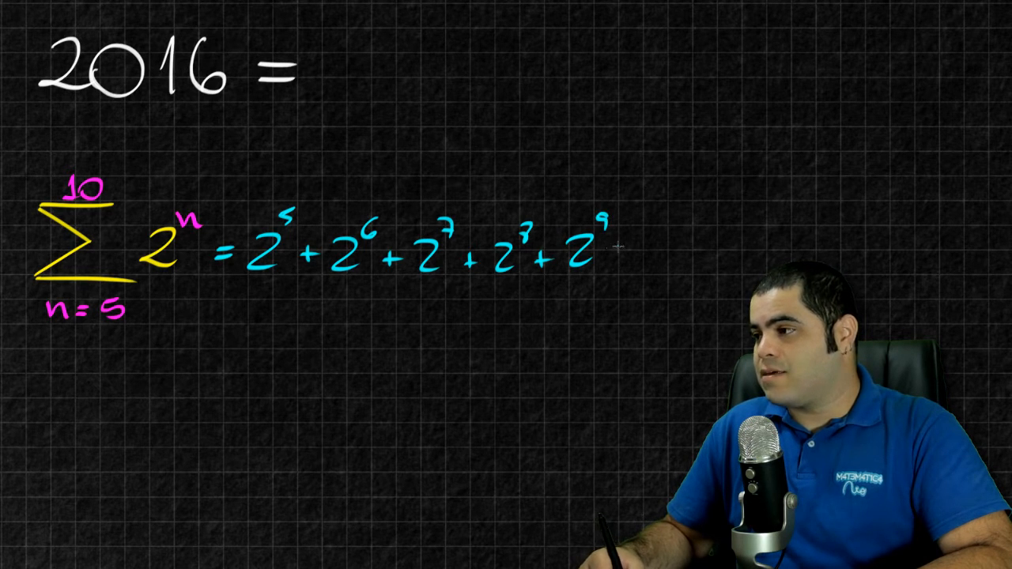
text(+ 2^10)
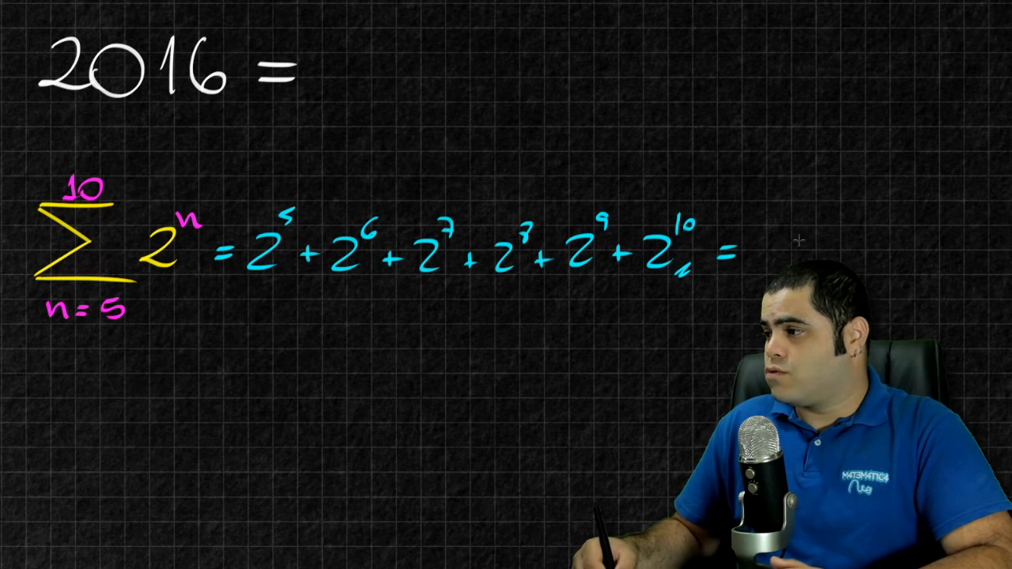
text(2016)
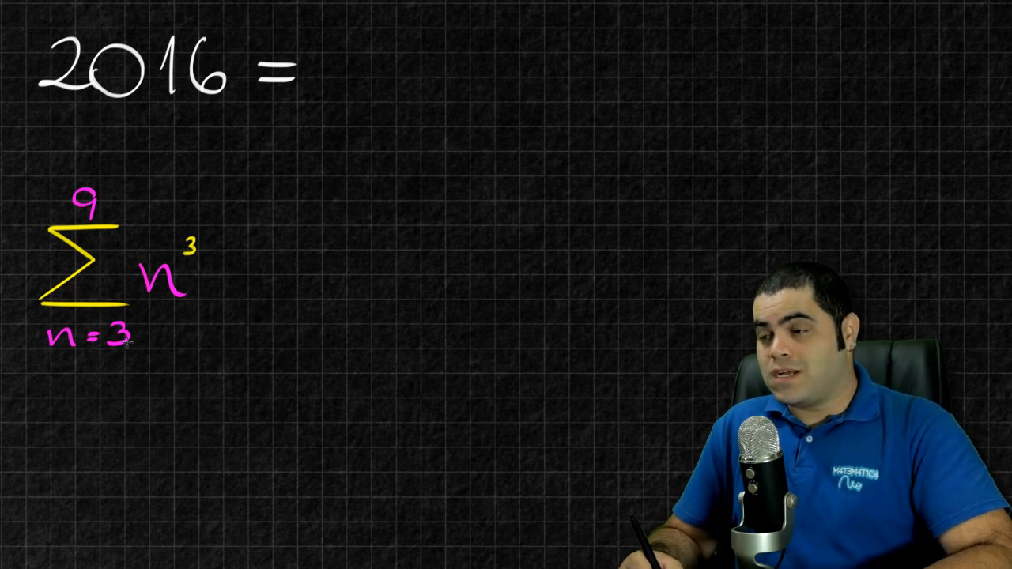
Draw the sigma of n^3 from n=3 to 9 equal to 2016
click(241, 277)
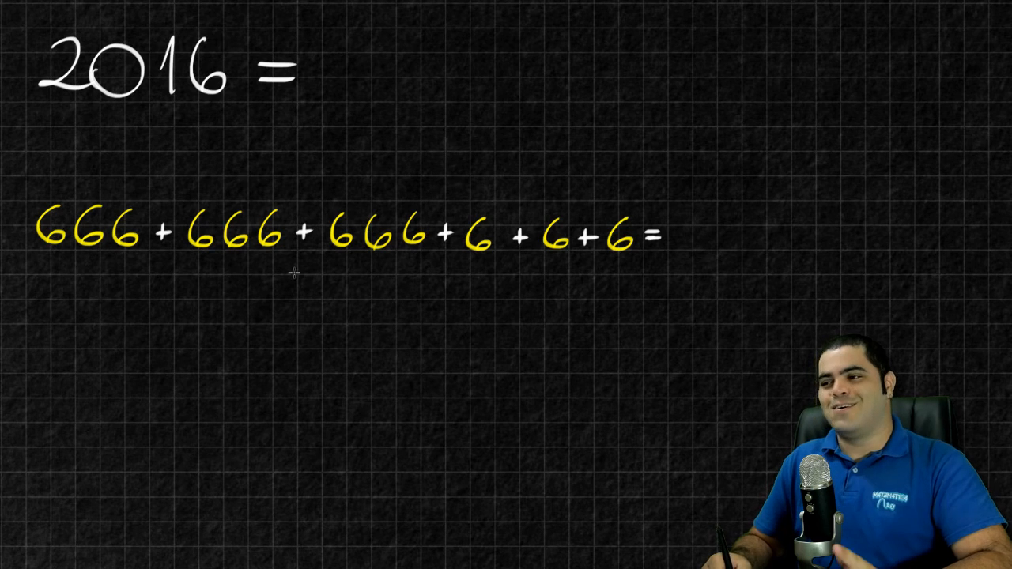
Brace the three 666s and three 6s, then write 3·666 + 3·6 = 2016
drag(36, 265, 95, 261)
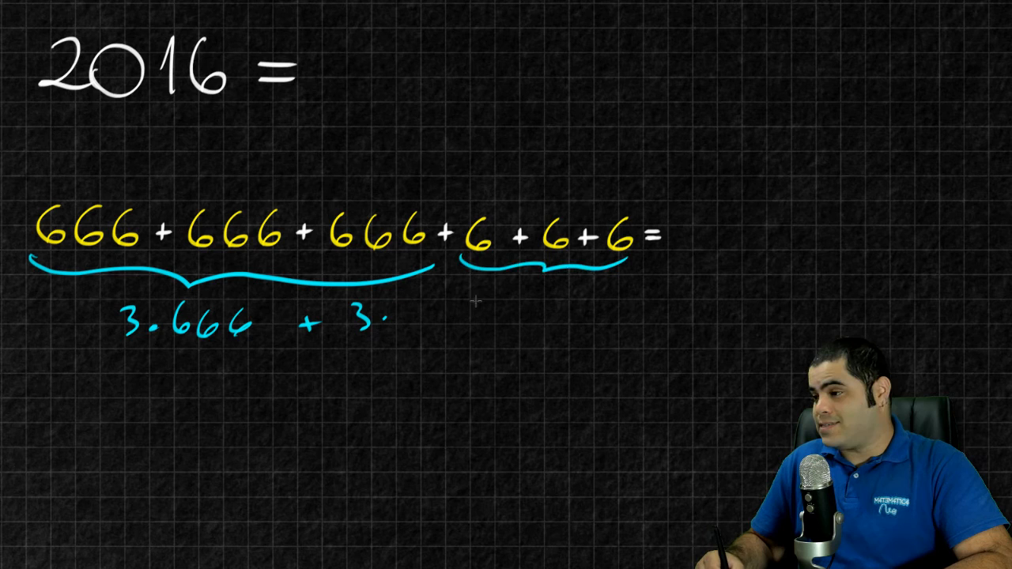
text(6 = 2)
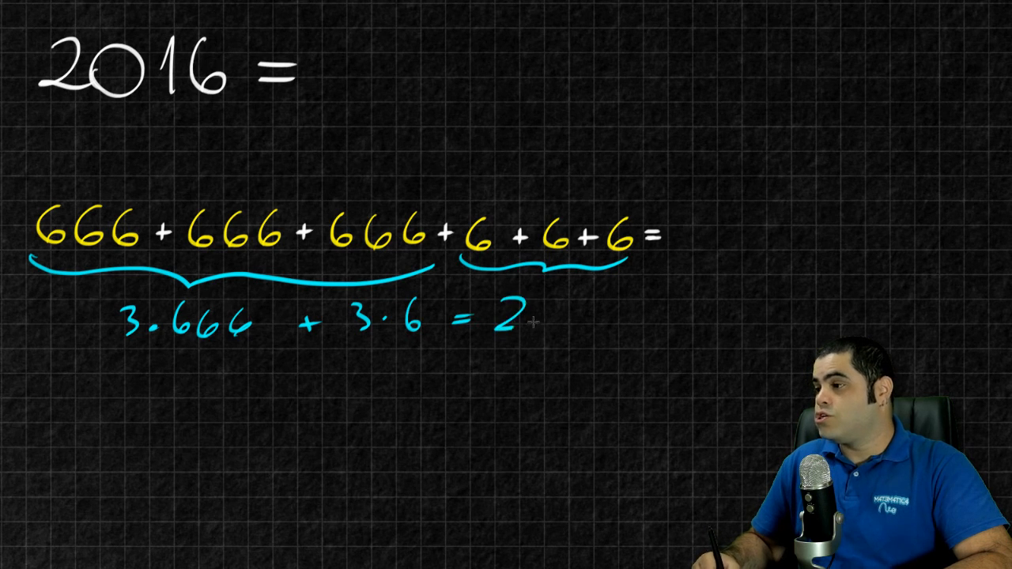
text(2016)
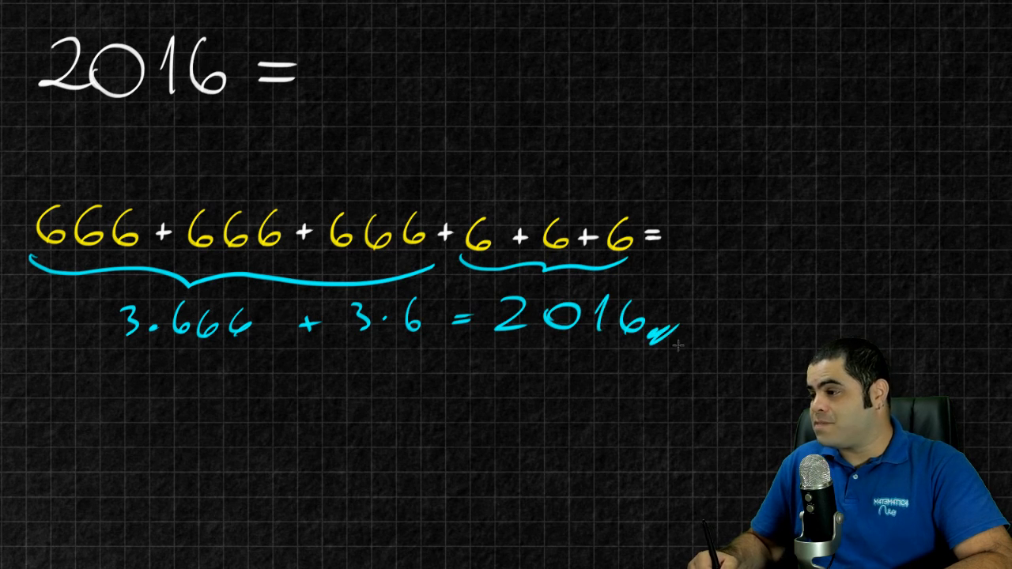